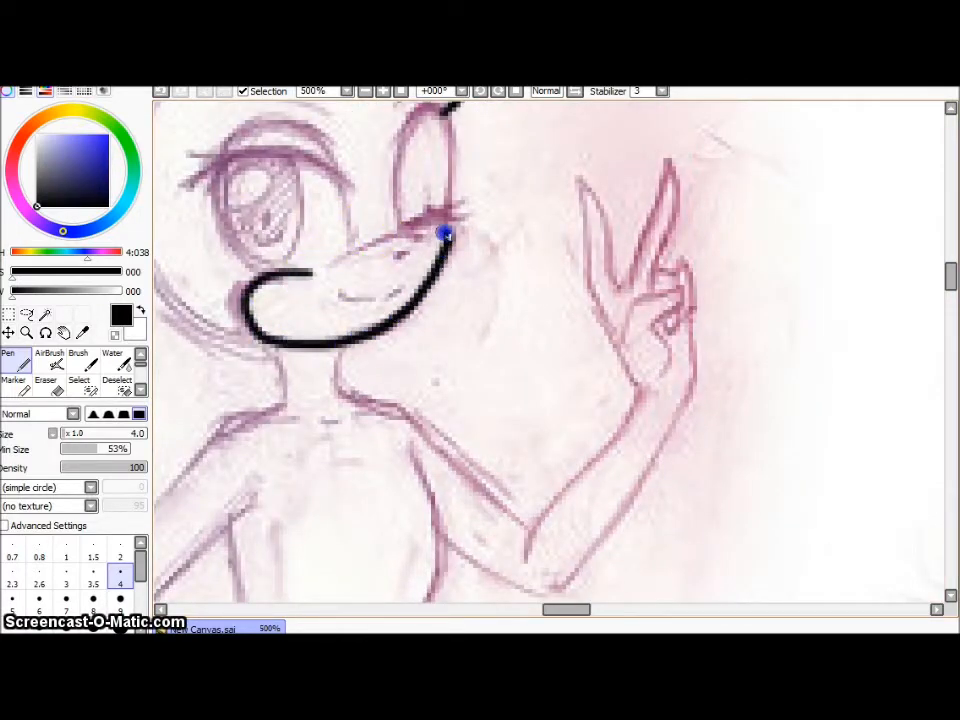
Trace the muzzle and head outline in black ink over the pink sketch
drag(444, 236, 384, 296)
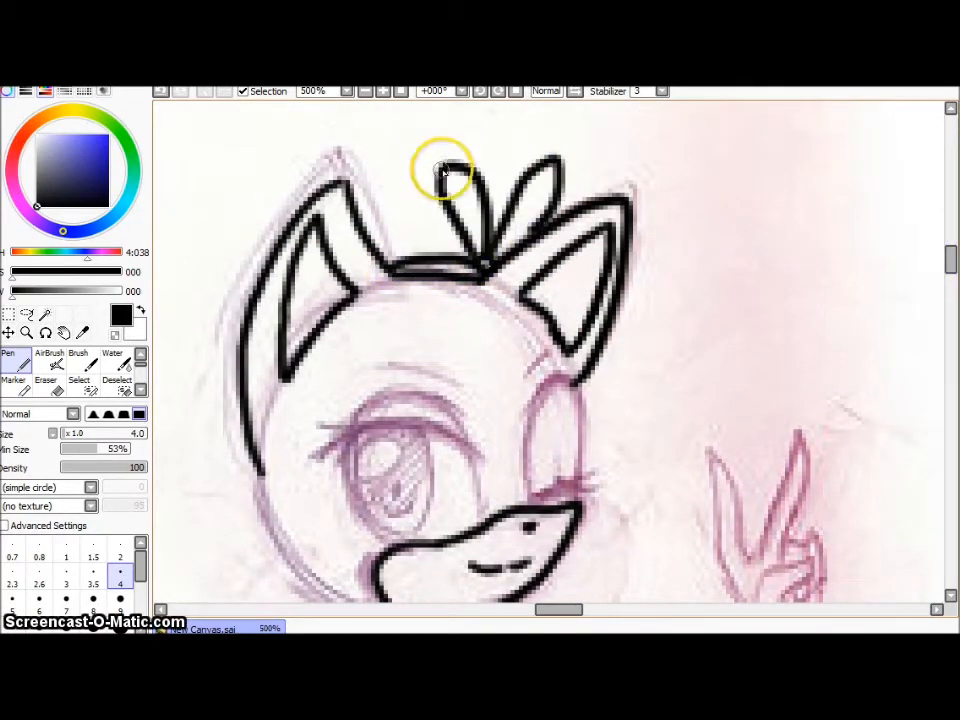
scroll(down, 3)
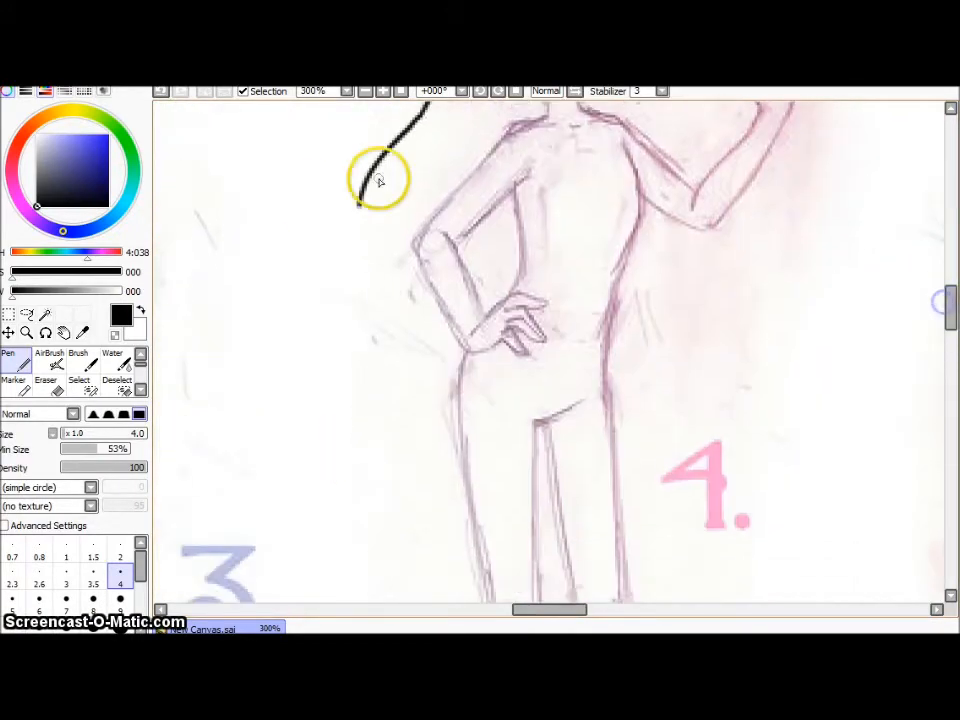
Briefly switch to the Eraser, then back to the Pen for the hair lock and winking eye
click(44, 364)
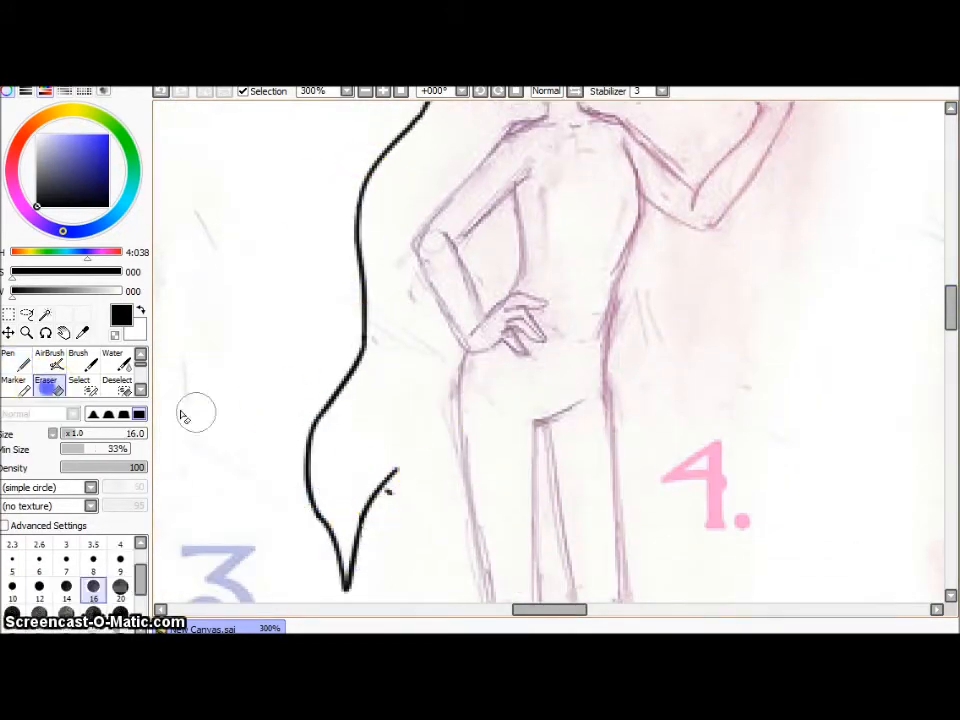
click(12, 360)
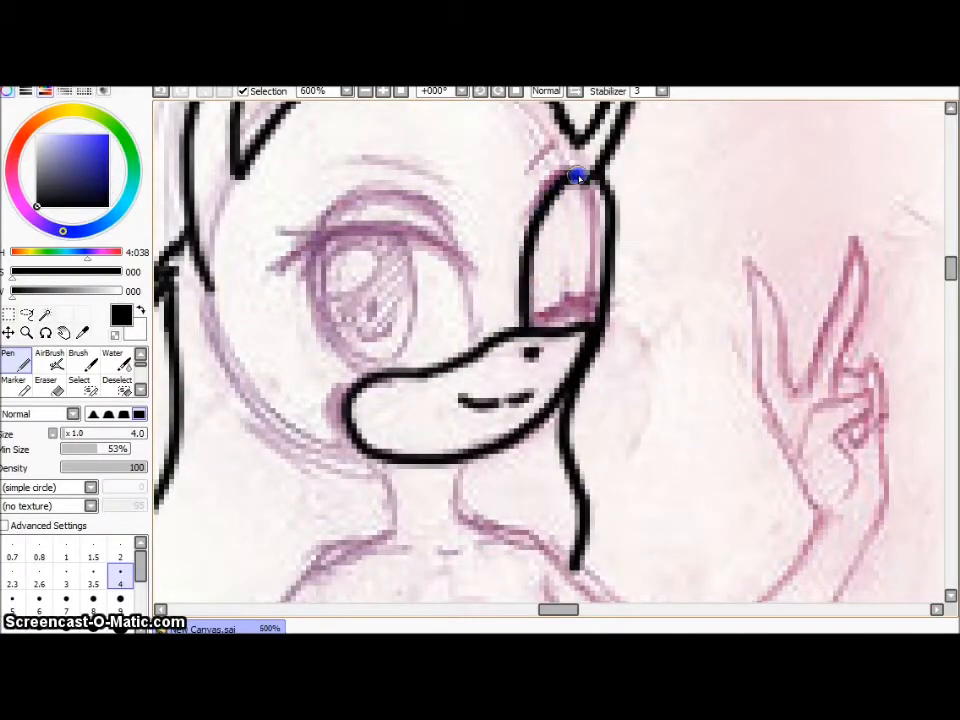
Outline the open eye and add eyelashes to both eyes
drag(576, 178, 418, 198)
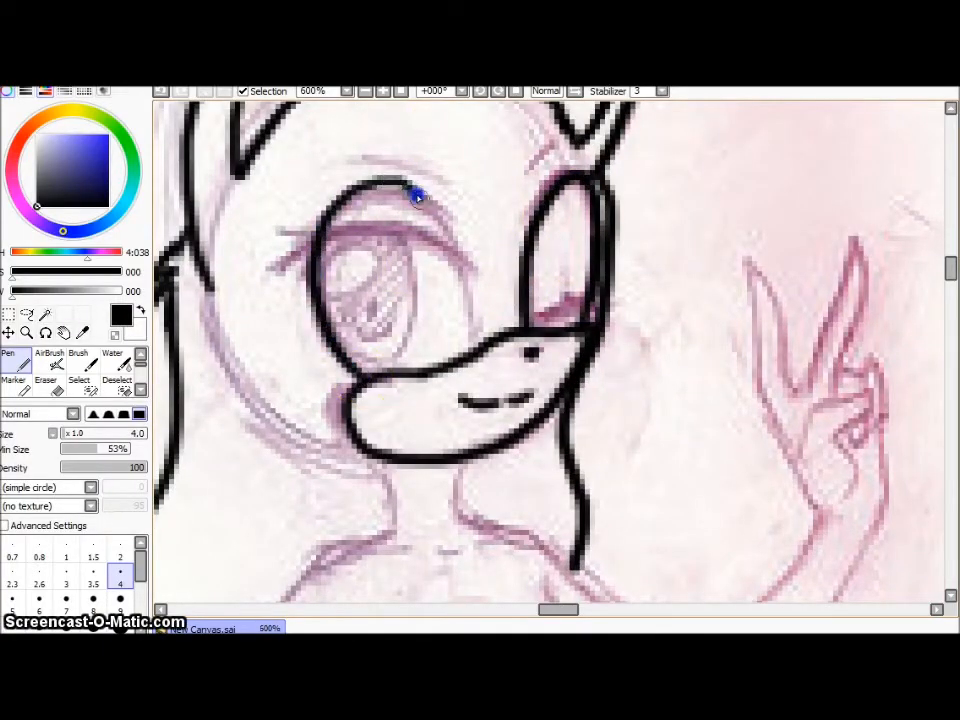
drag(418, 198, 430, 240)
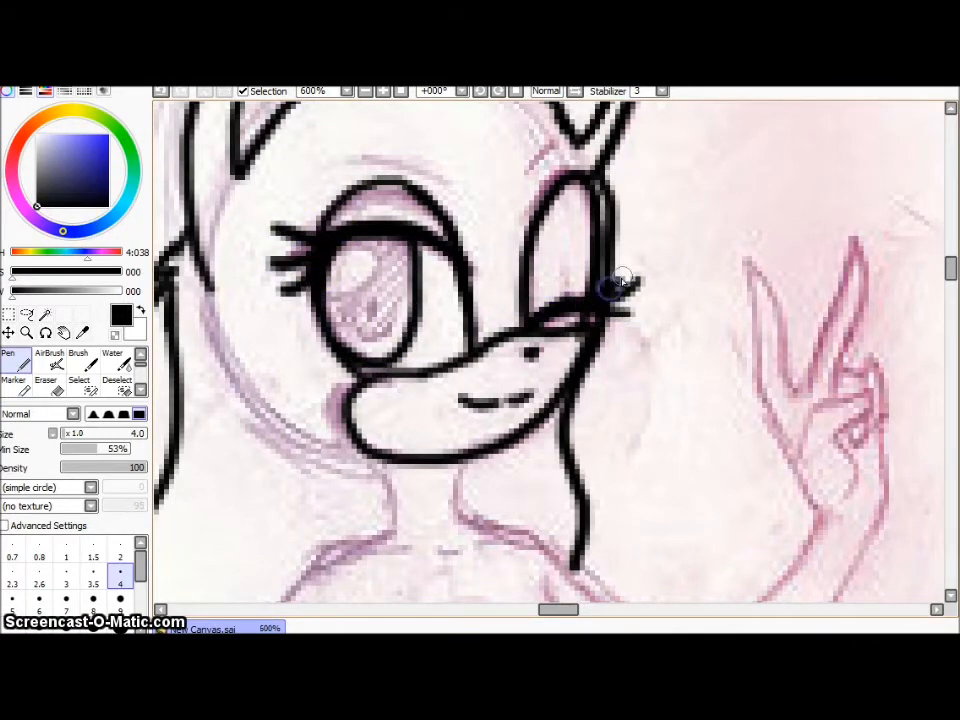
scroll(down, 3)
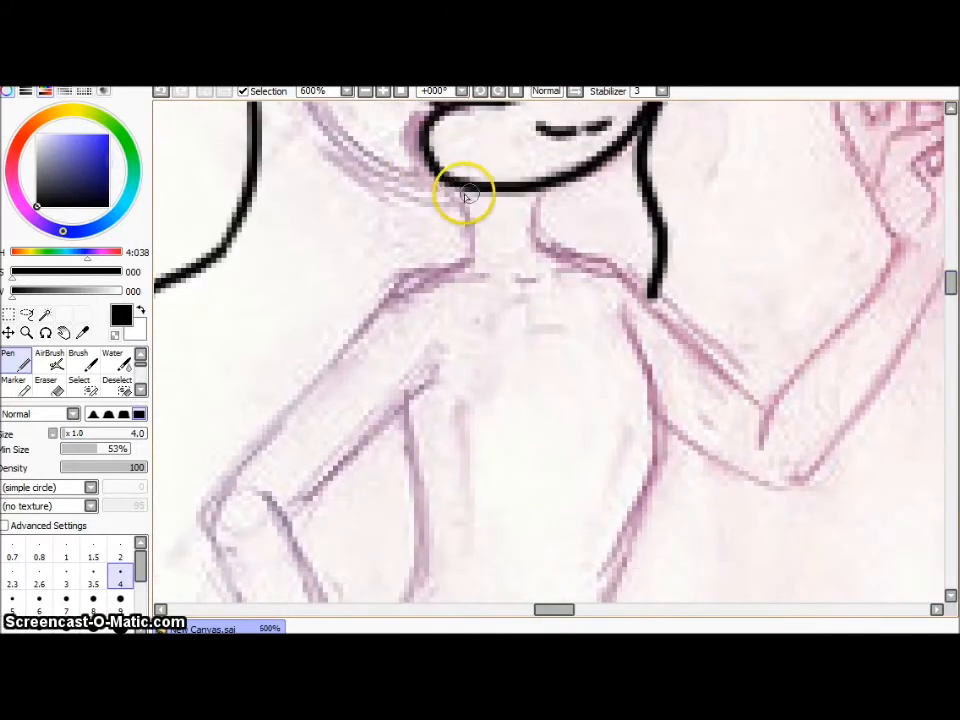
Trace the neckline and collar under the chin, moving down toward the shirt and arm
drag(460, 200, 530, 260)
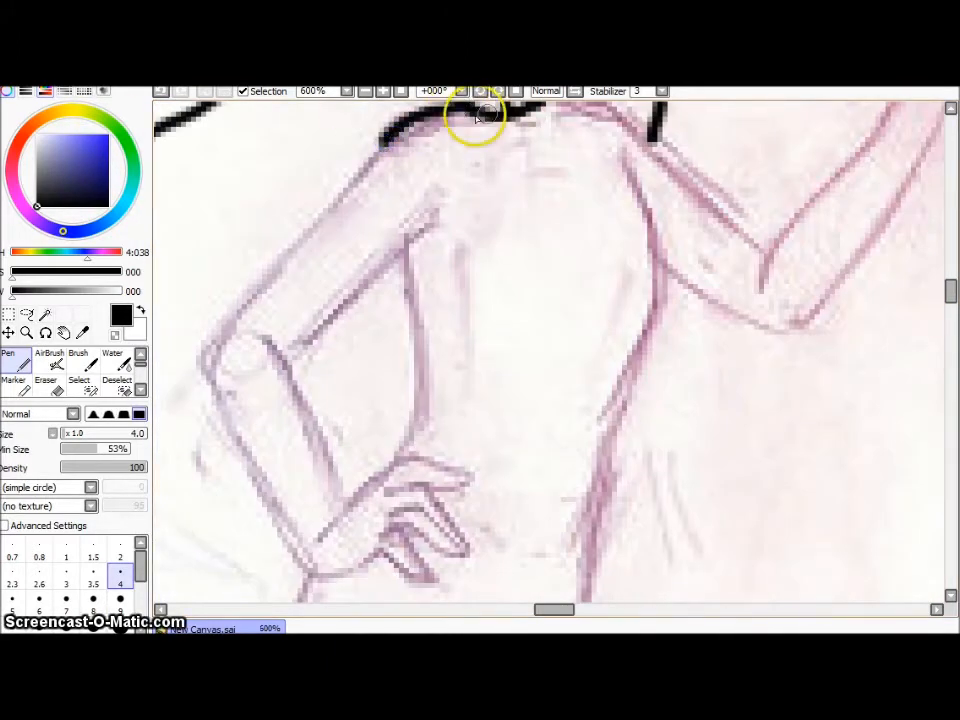
scroll(down, 3)
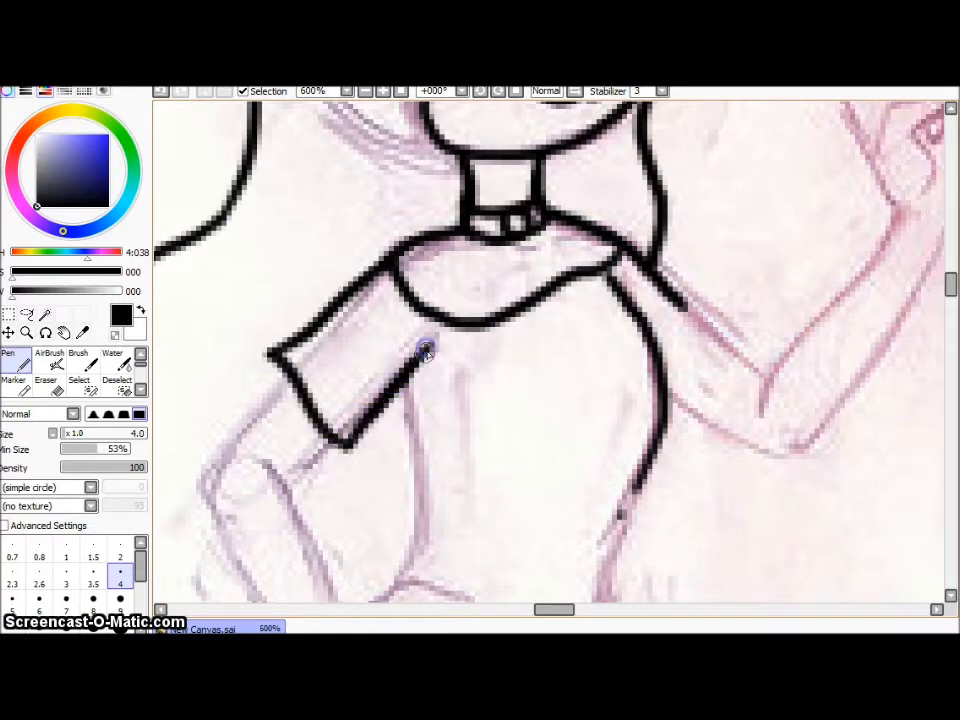
scroll(down, 3)
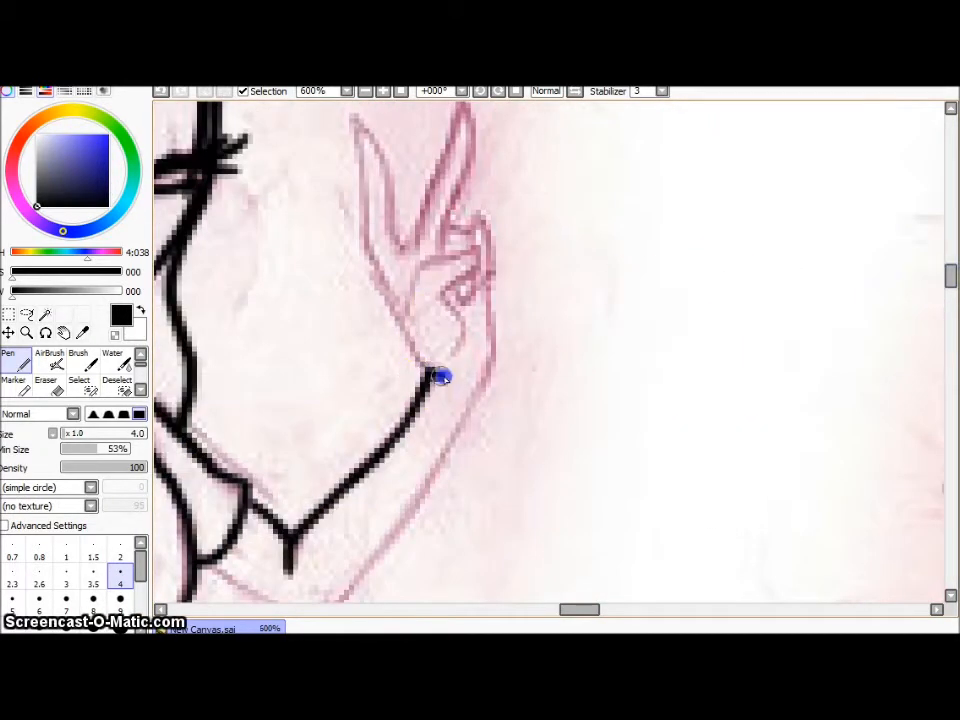
Outline the raised hand's peace-sign fingers
drag(442, 378, 364, 128)
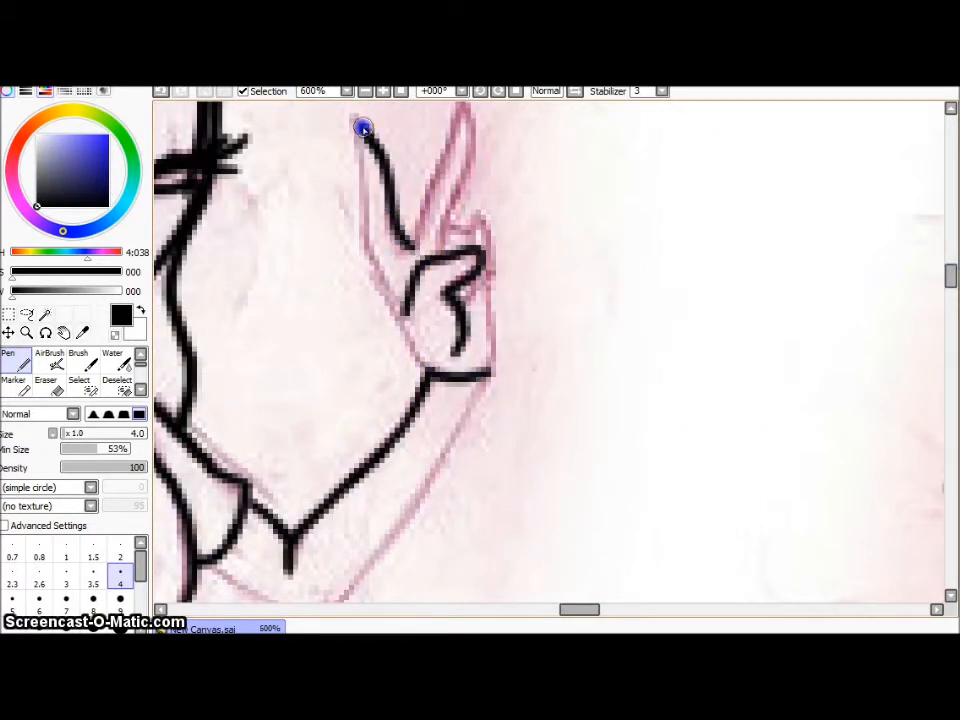
drag(364, 128, 460, 110)
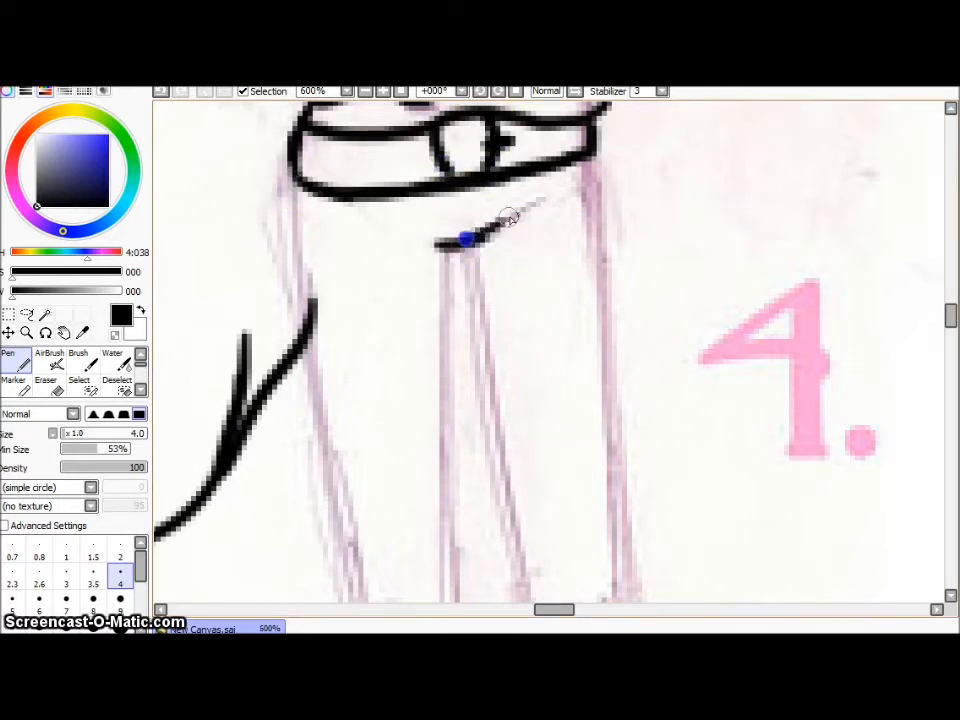
Draw the trouser pocket and trace both trouser legs below the belt
drag(464, 240, 430, 364)
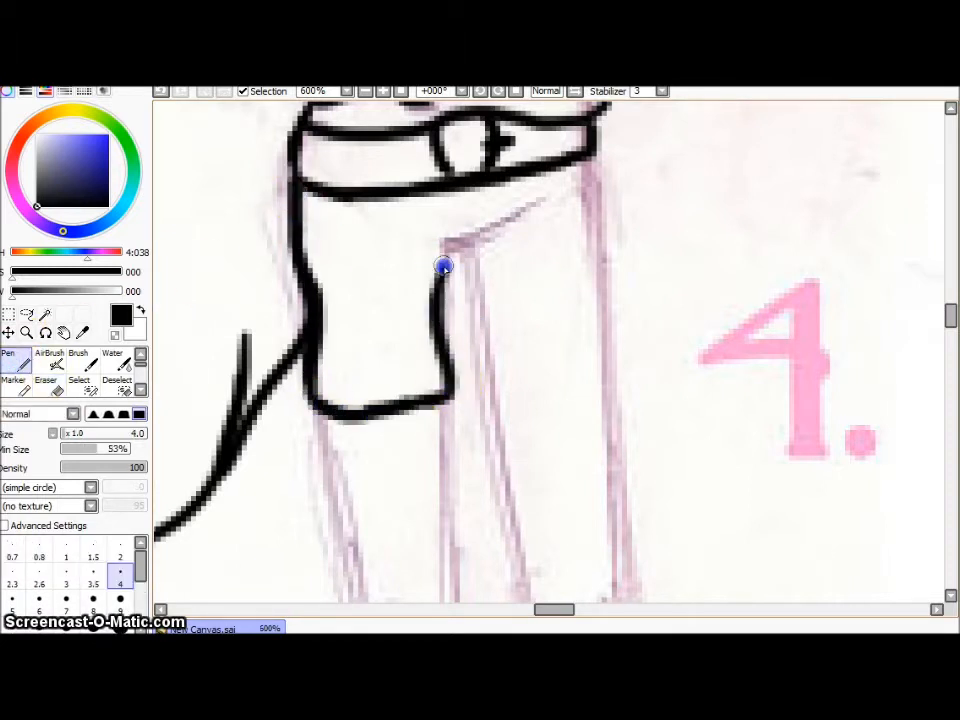
drag(444, 264, 536, 380)
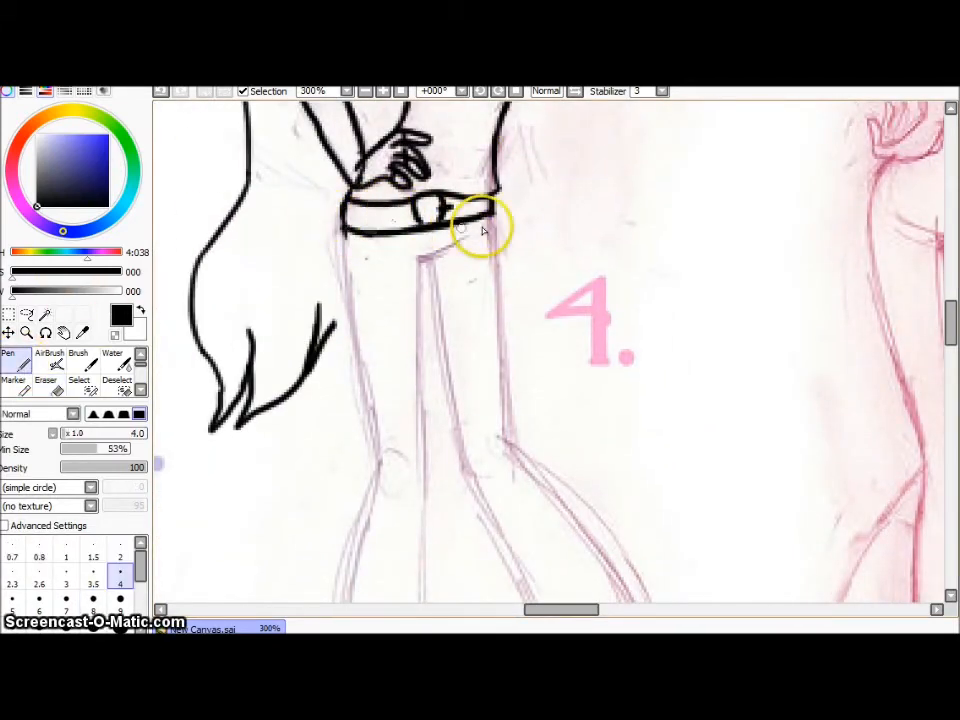
drag(486, 230, 444, 244)
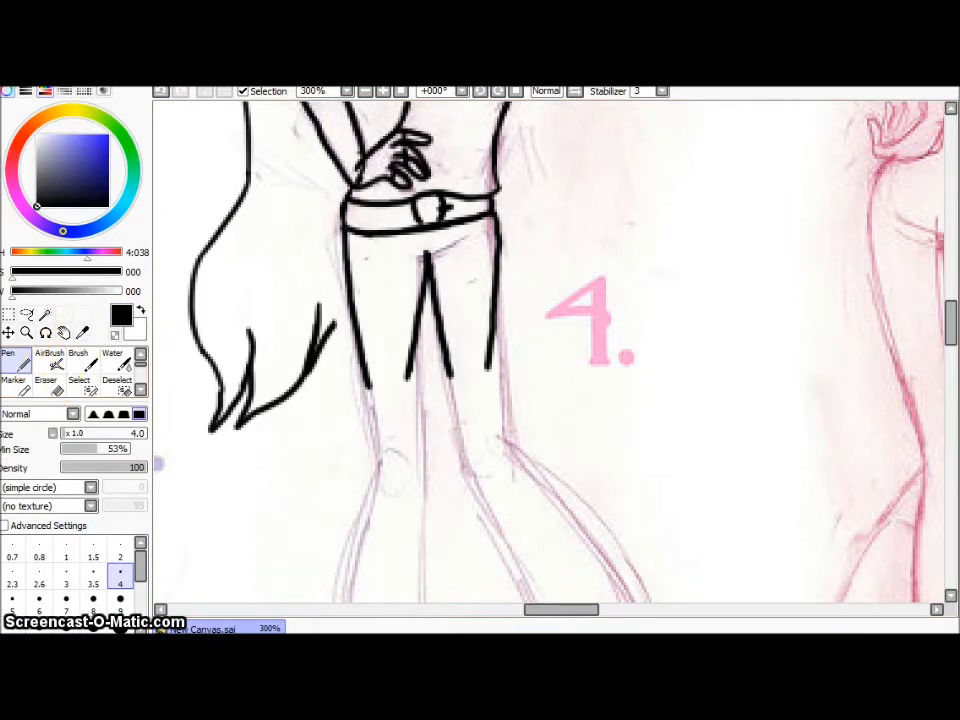
scroll(down, 3)
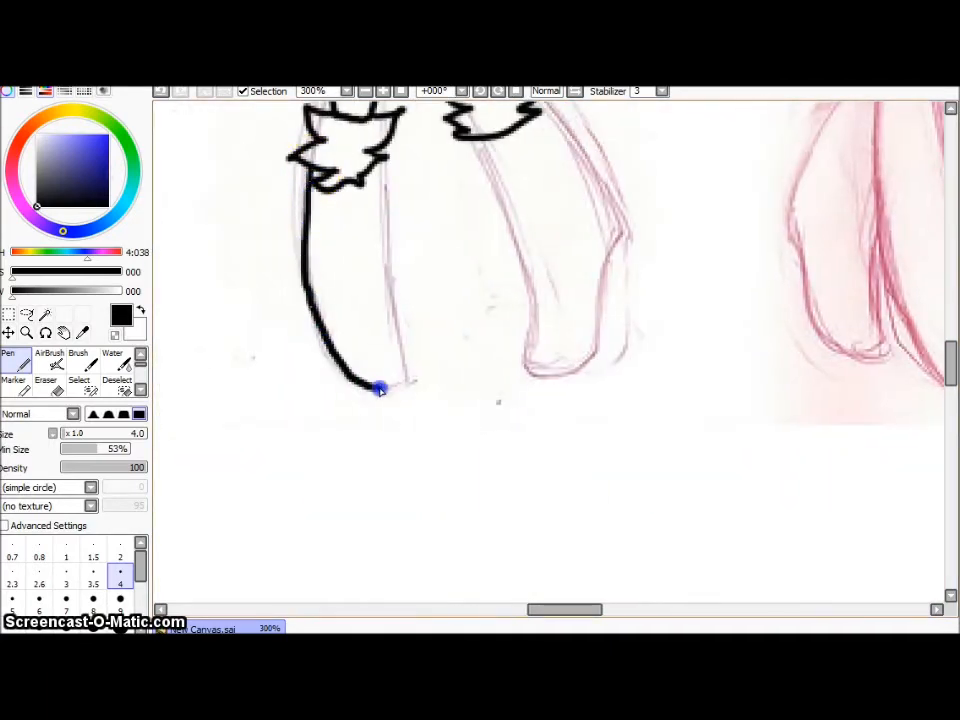
Outline the lower legs and furry boots, then ready the Eraser for cleanup
drag(378, 390, 384, 320)
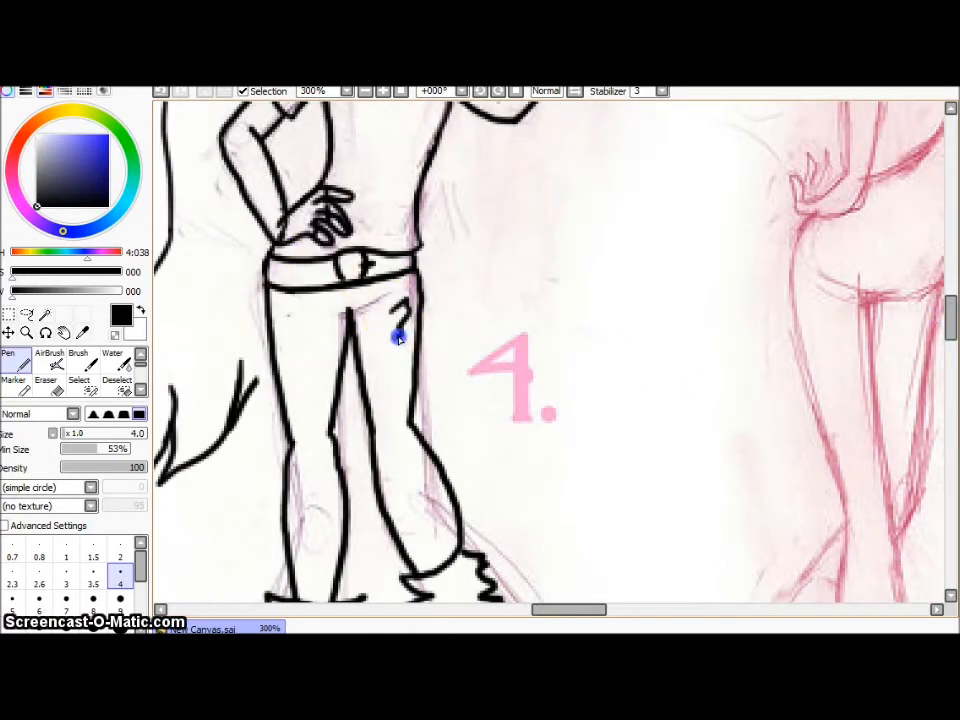
scroll(down, 3)
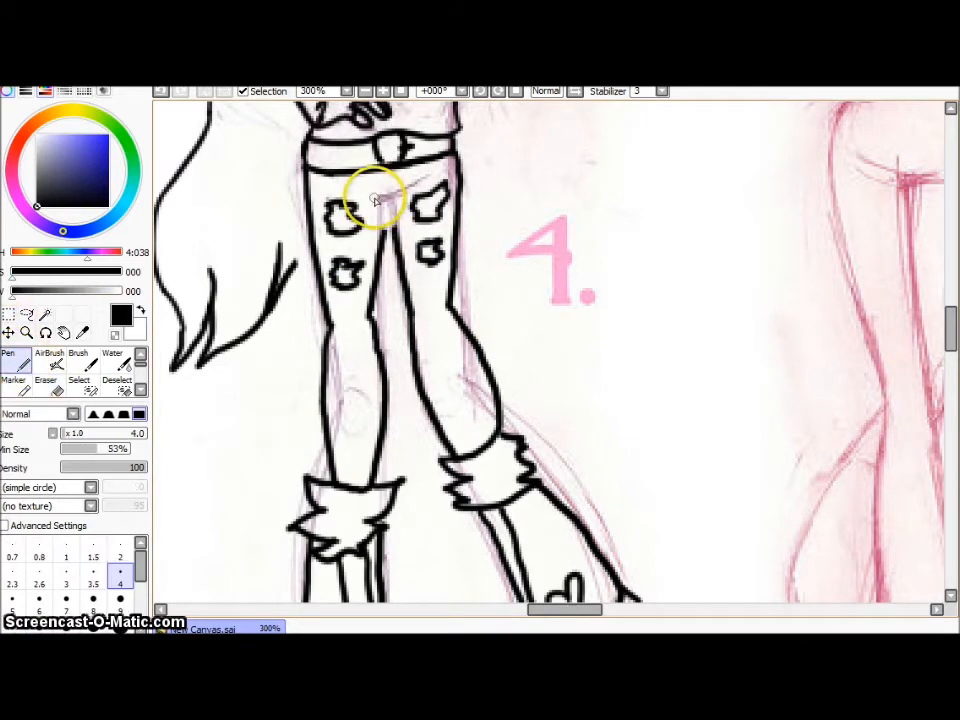
click(44, 360)
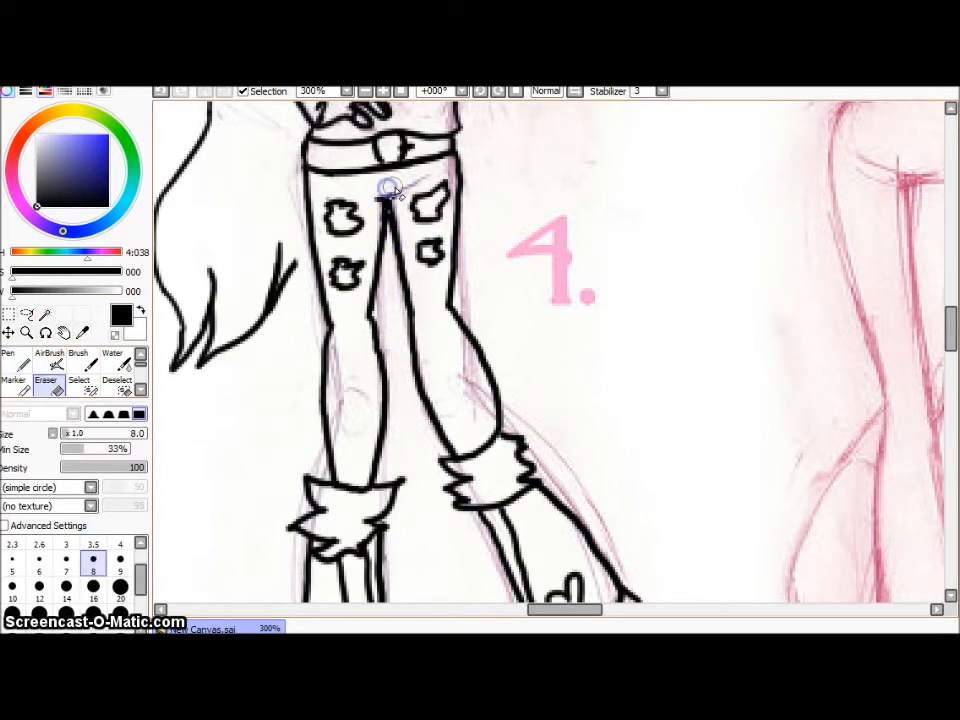
click(8, 356)
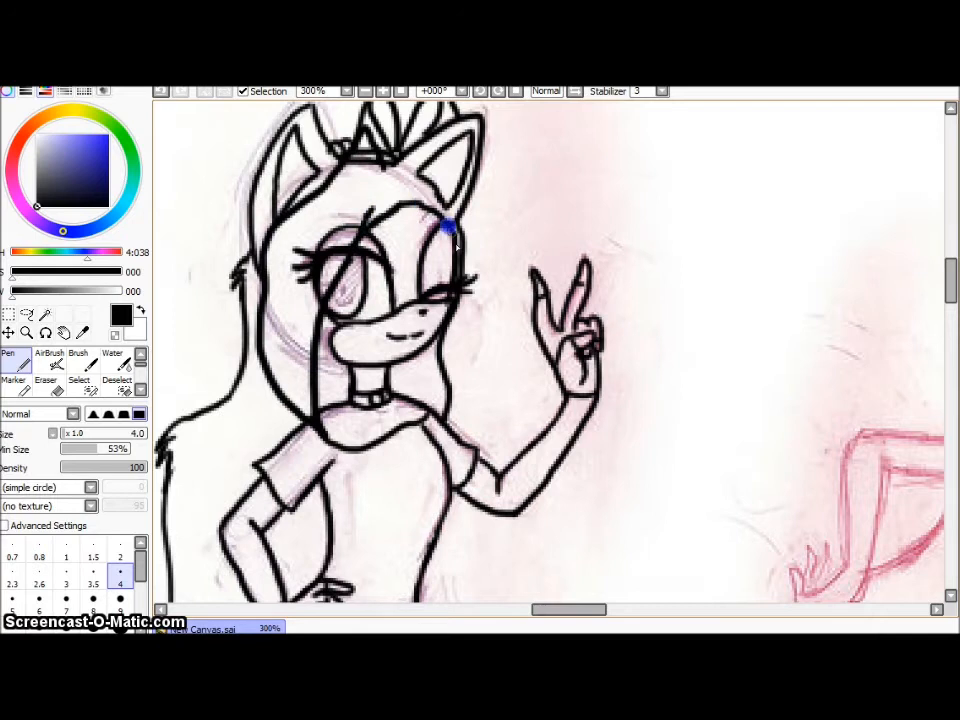
Erase stray lines near the hair and face with the Eraser
click(46, 374)
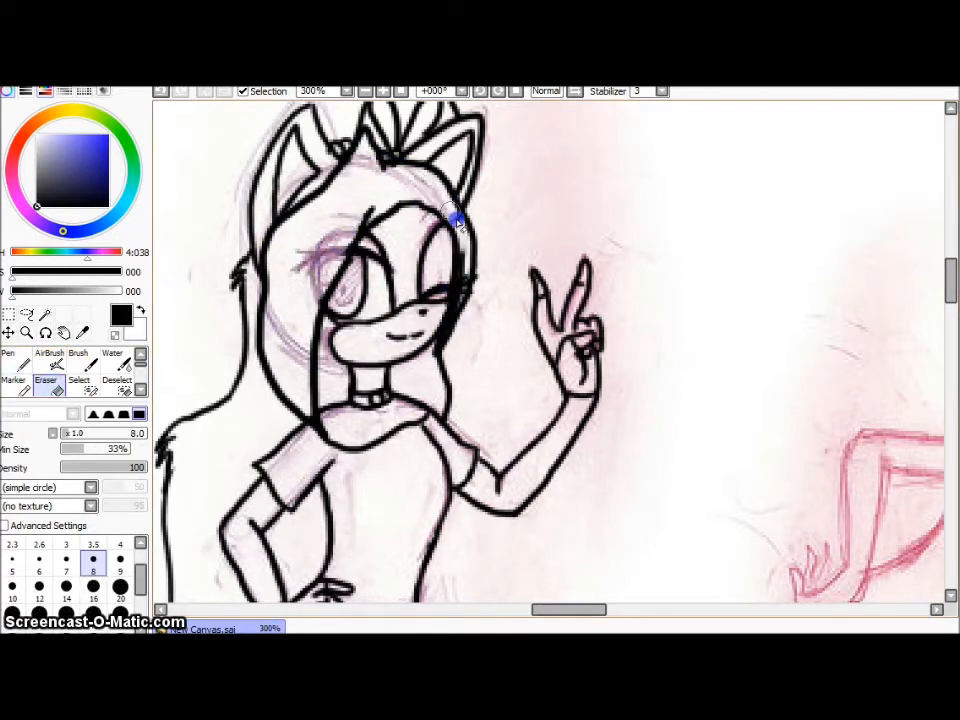
drag(450, 220, 310, 310)
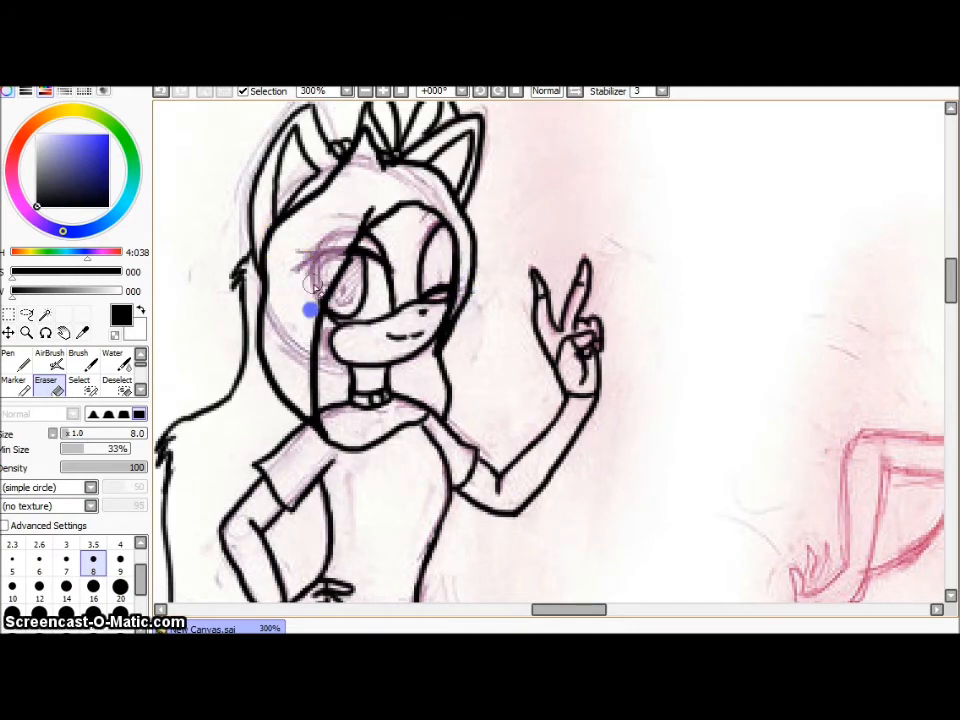
click(12, 358)
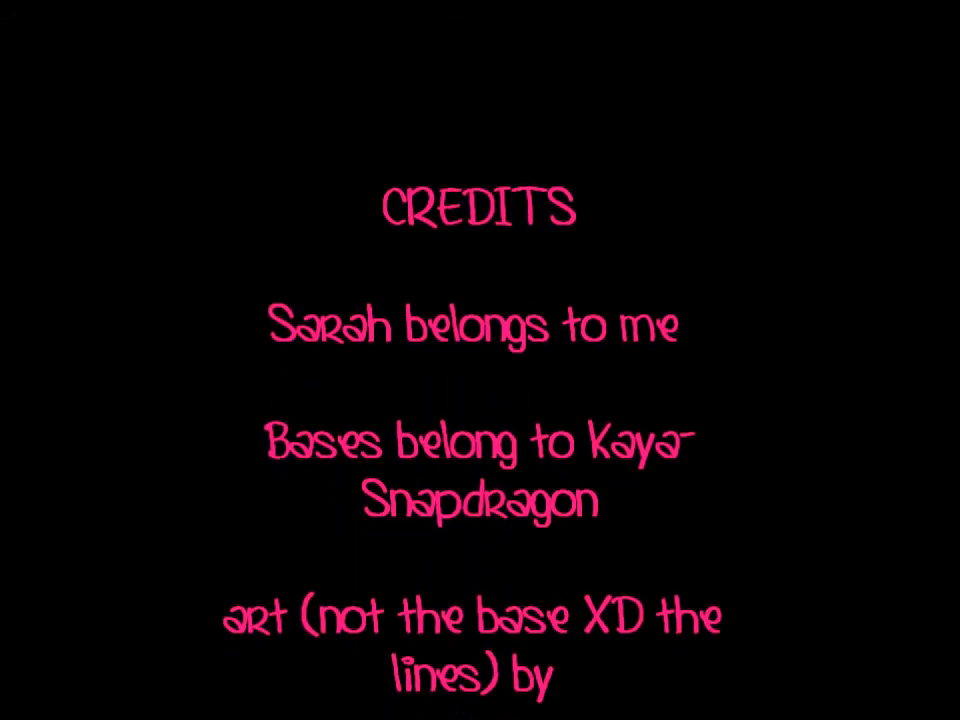
Scroll through the credits text for the character and base artist
scroll(down, 3)
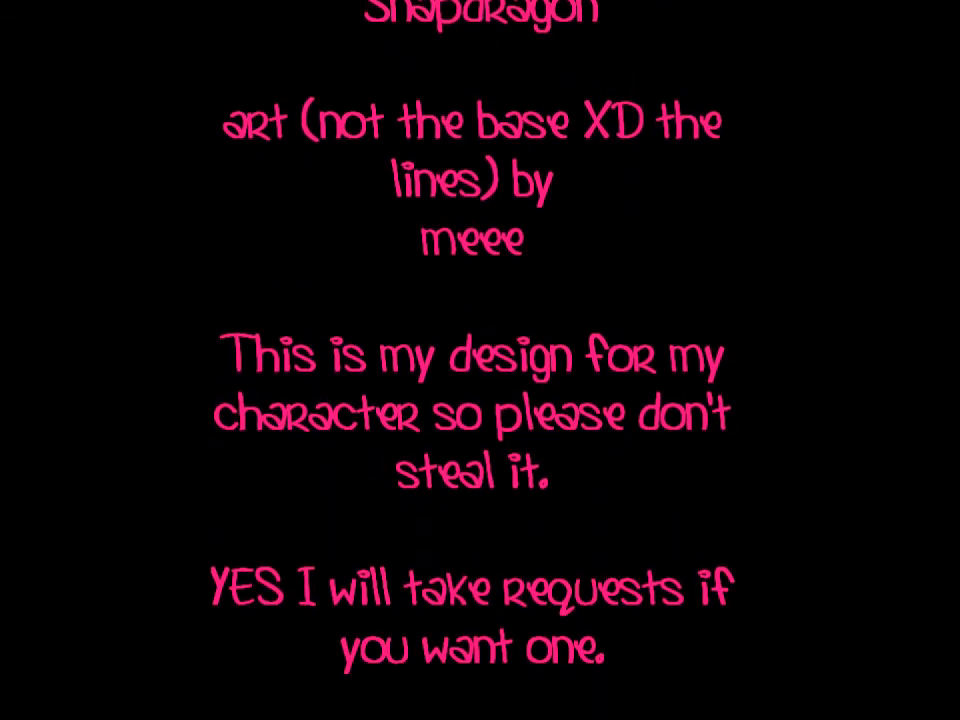